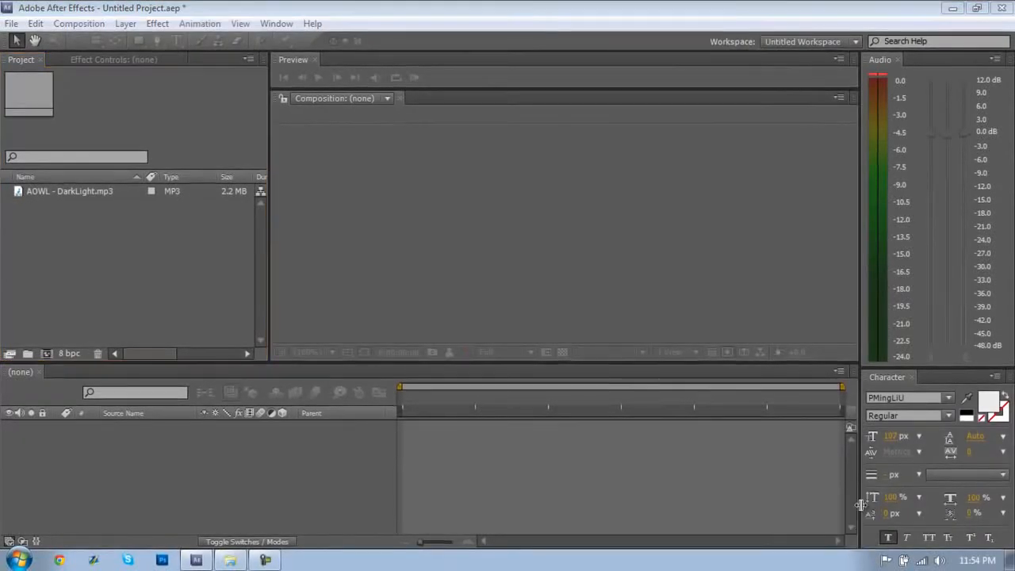
mouse_move(135, 488)
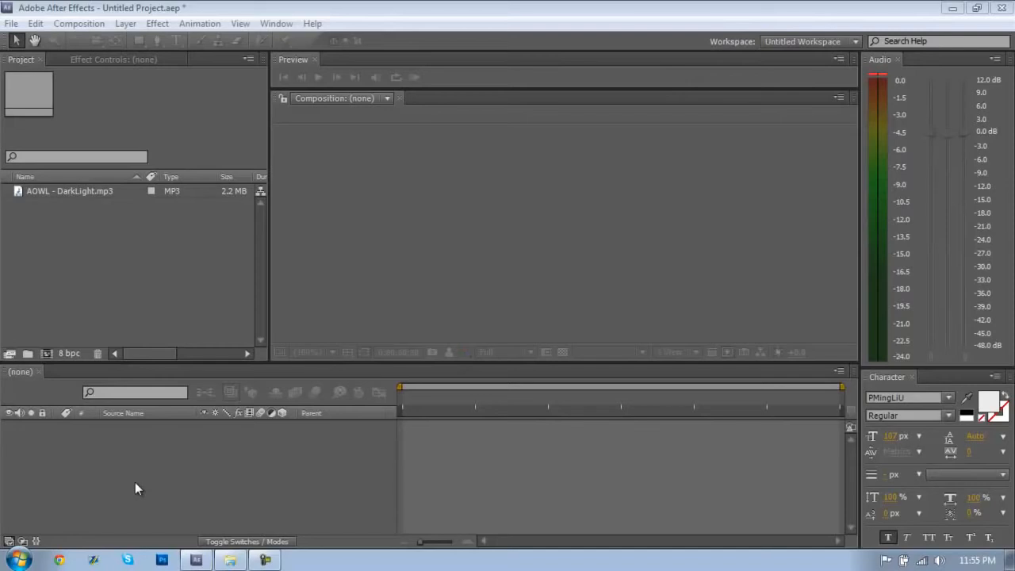
- Create a composition from the MP3 and add a full-size black solid above it
left_click(69, 190)
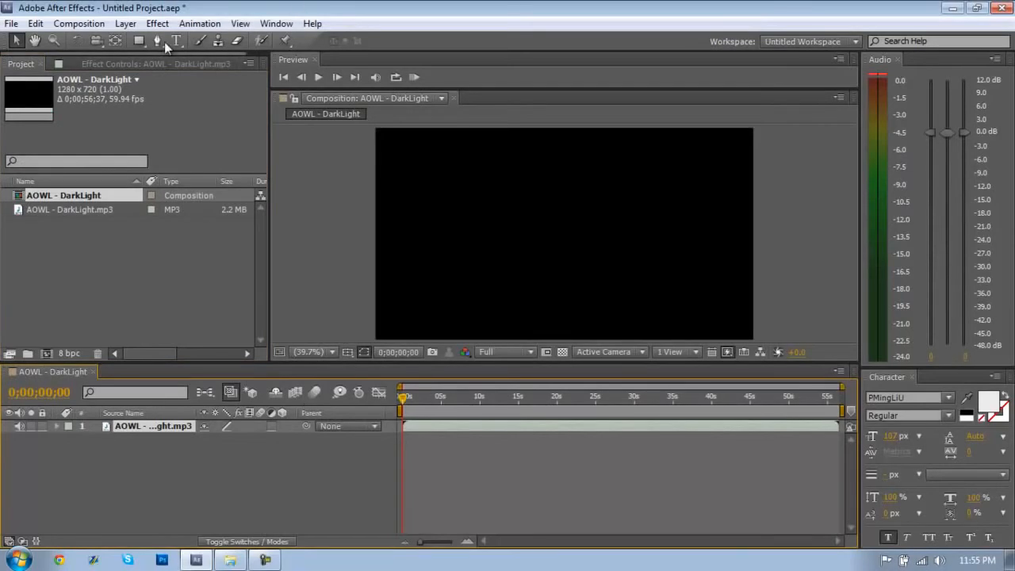
left_click(124, 23)
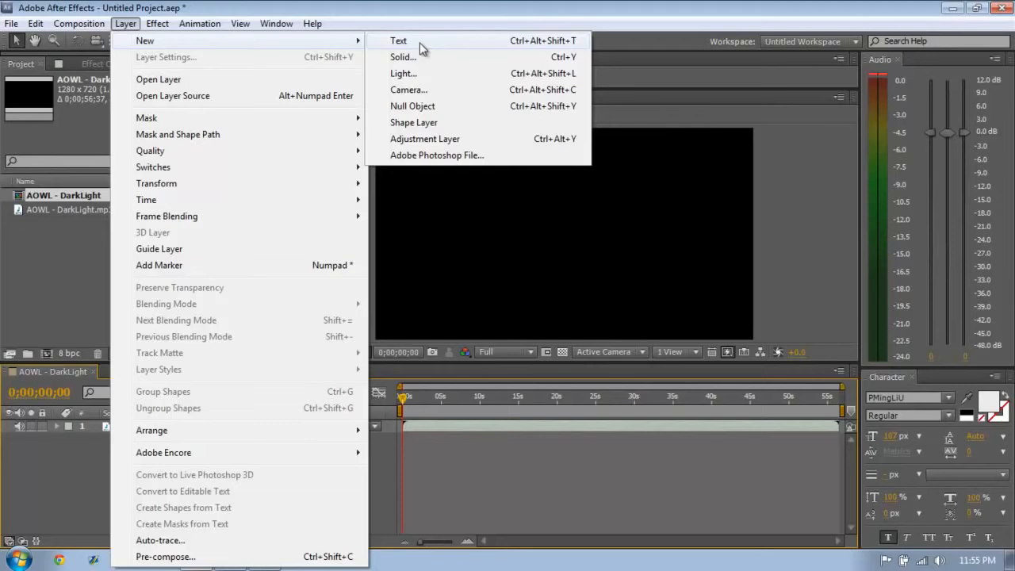
left_click(400, 57)
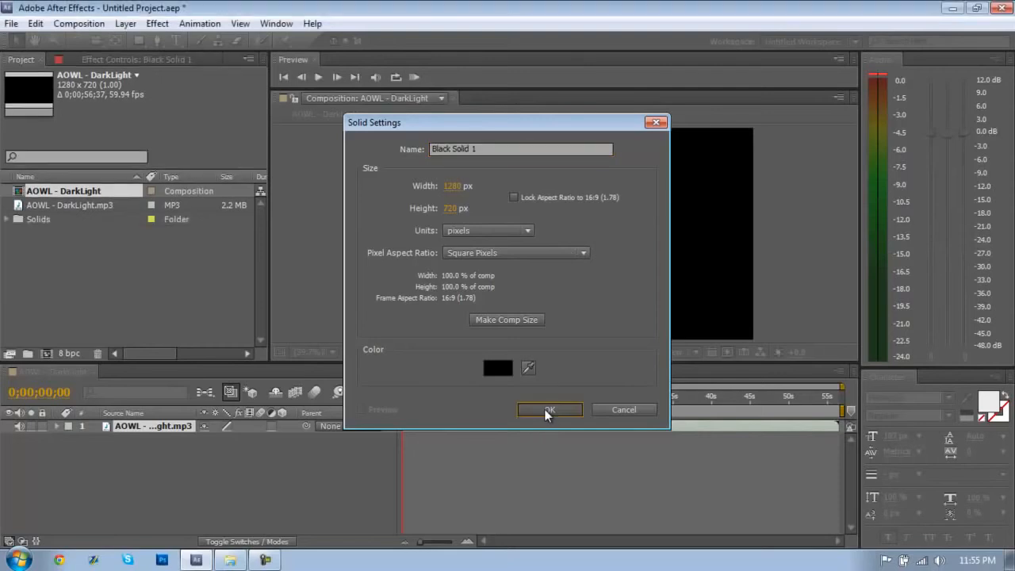
left_click(549, 410)
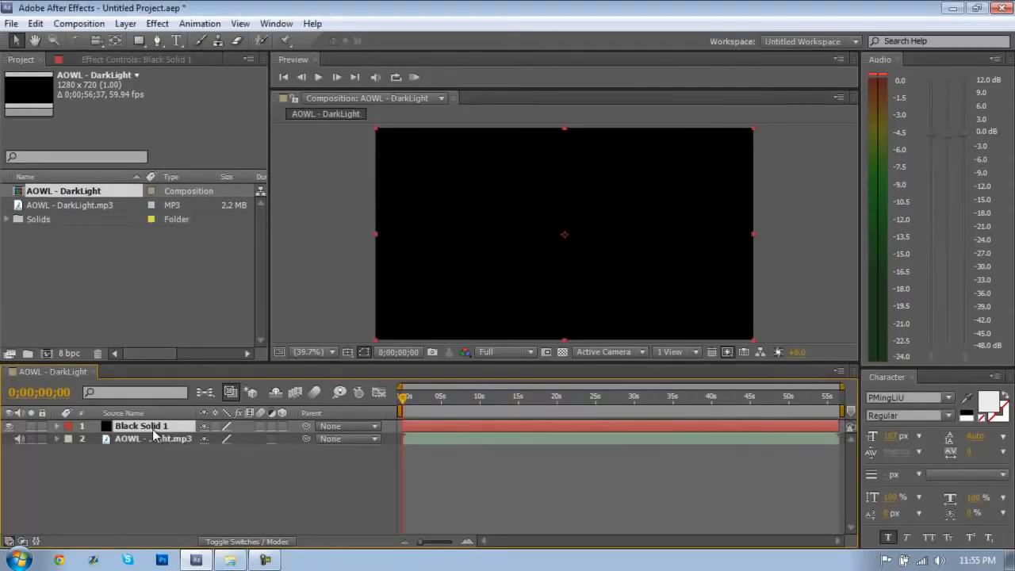
- Apply Audio Spectrum to the solid with Start Point x 640 and the DarkLight MP3 as audio layer
left_click(157, 24)
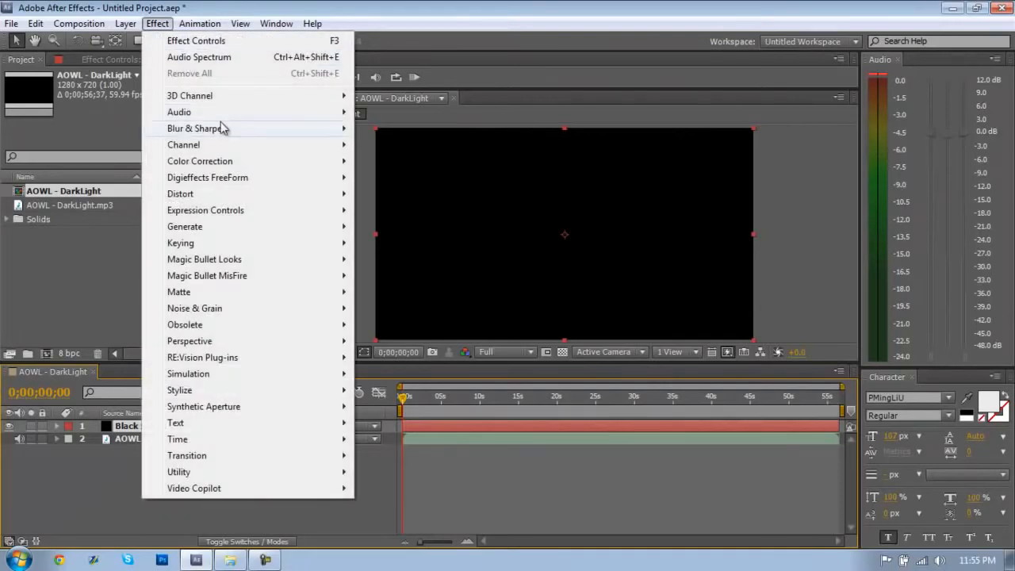
mouse_move(228, 227)
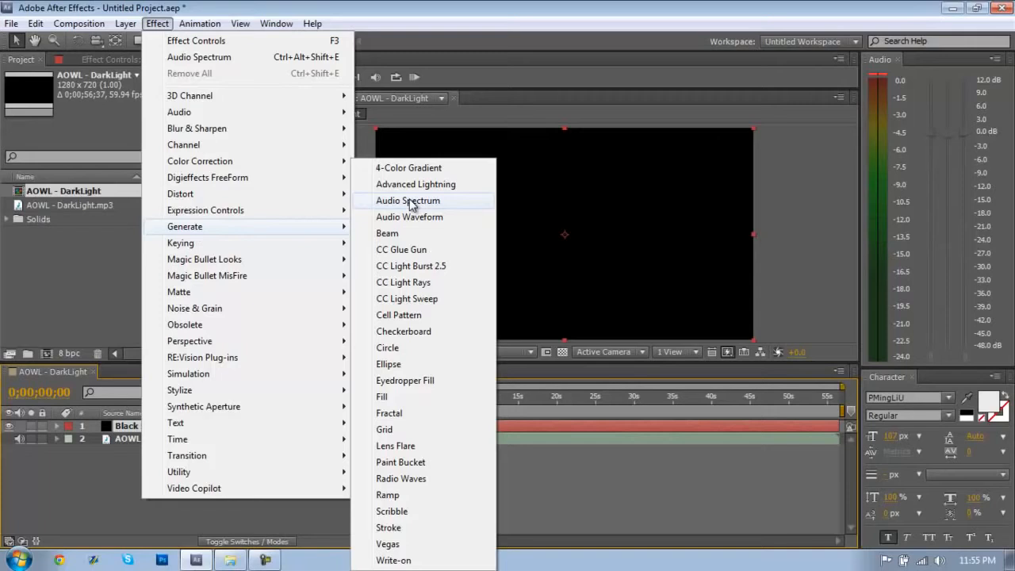
left_click(406, 200)
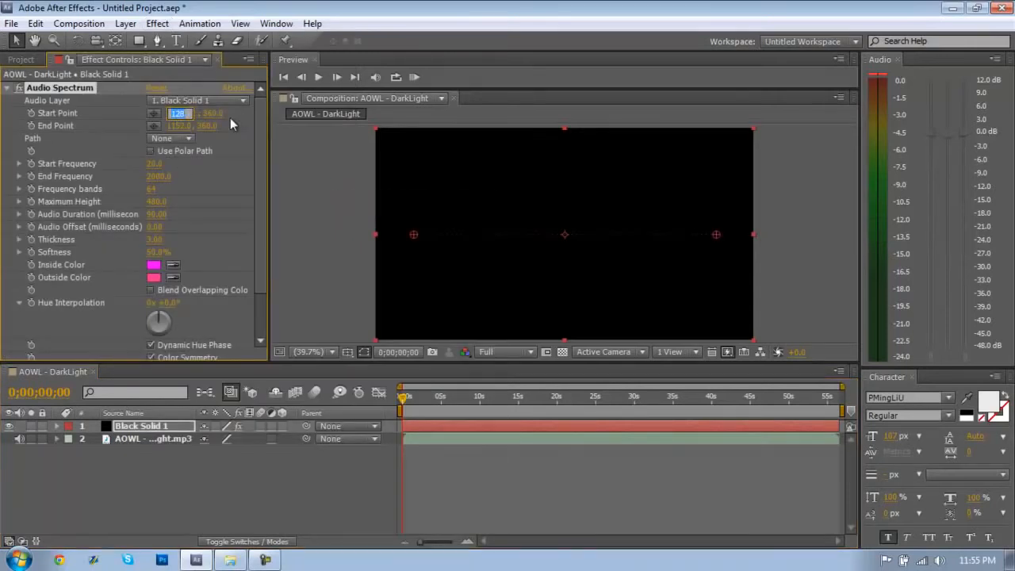
type("640")
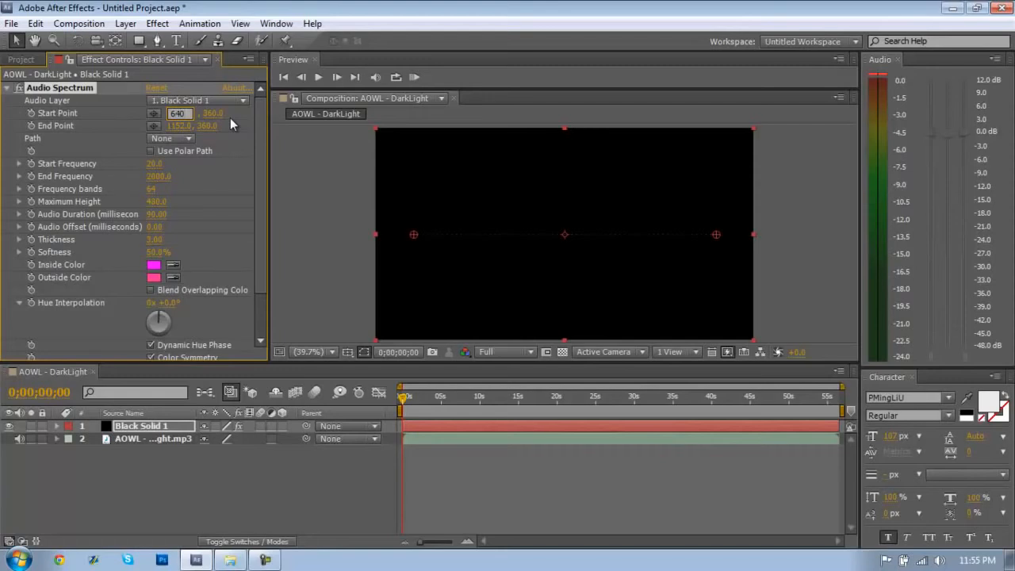
mouse_move(235, 130)
type("1280")
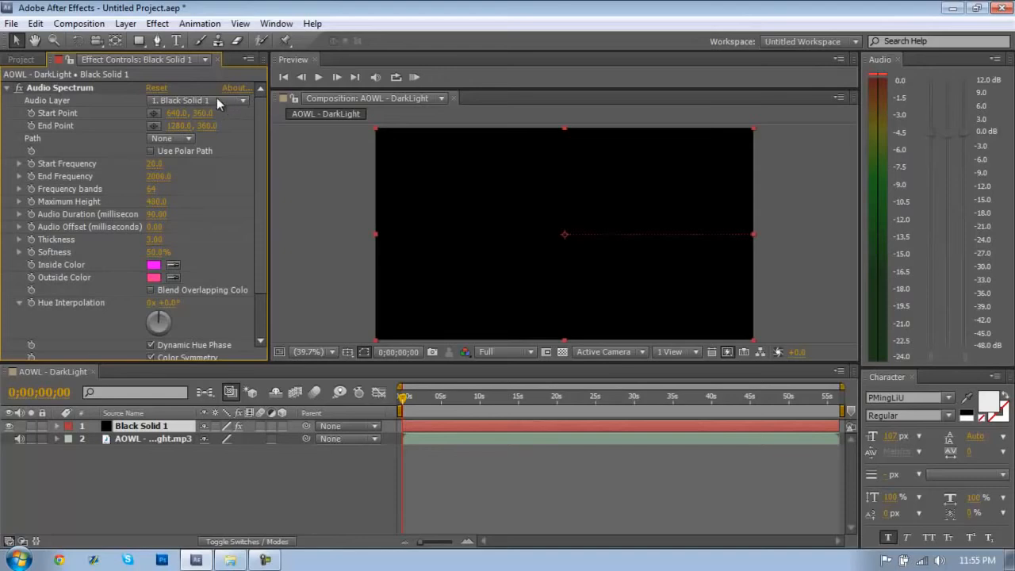
left_click(199, 100)
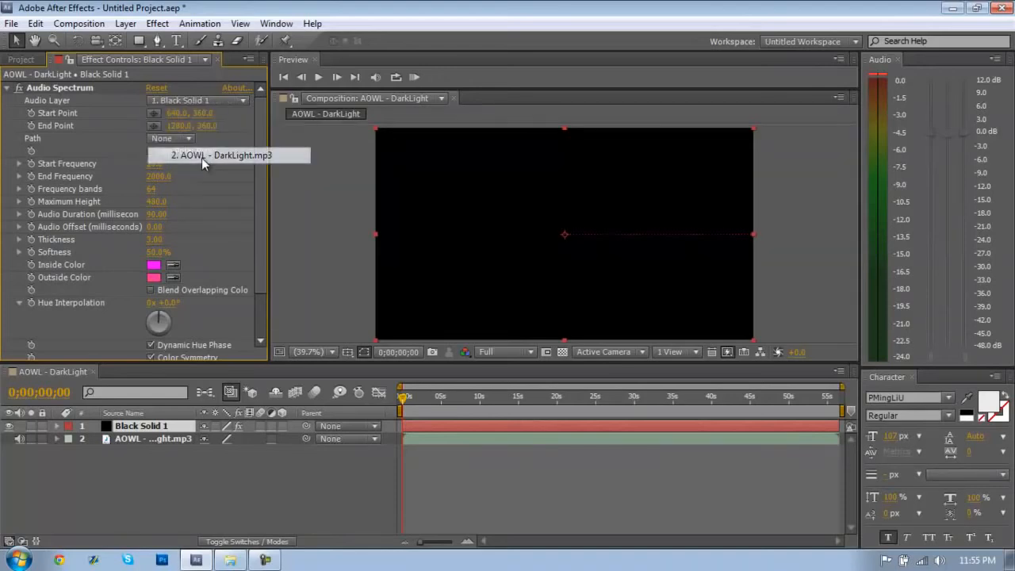
left_click(219, 156)
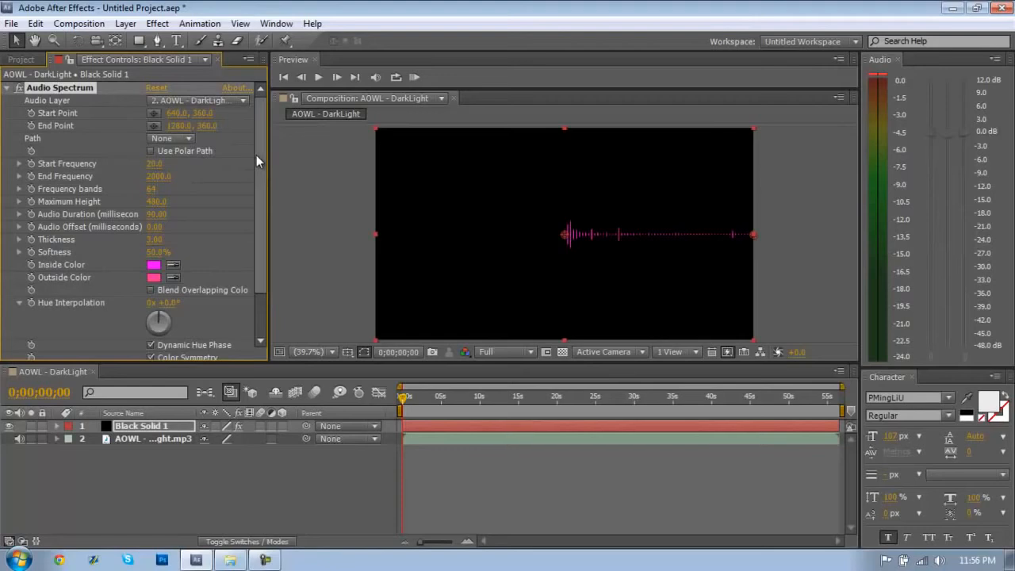
mouse_move(622, 254)
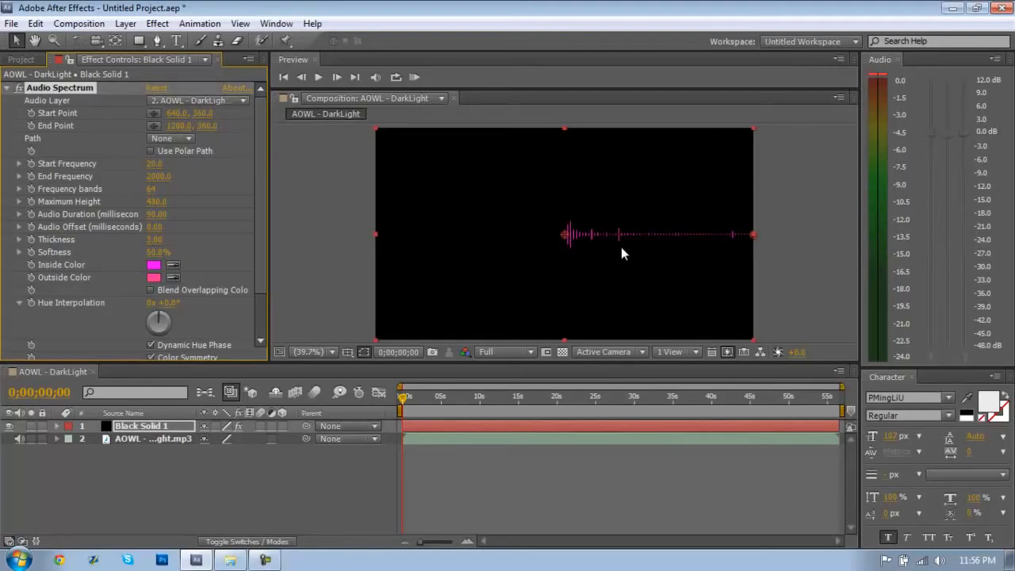
mouse_move(523, 367)
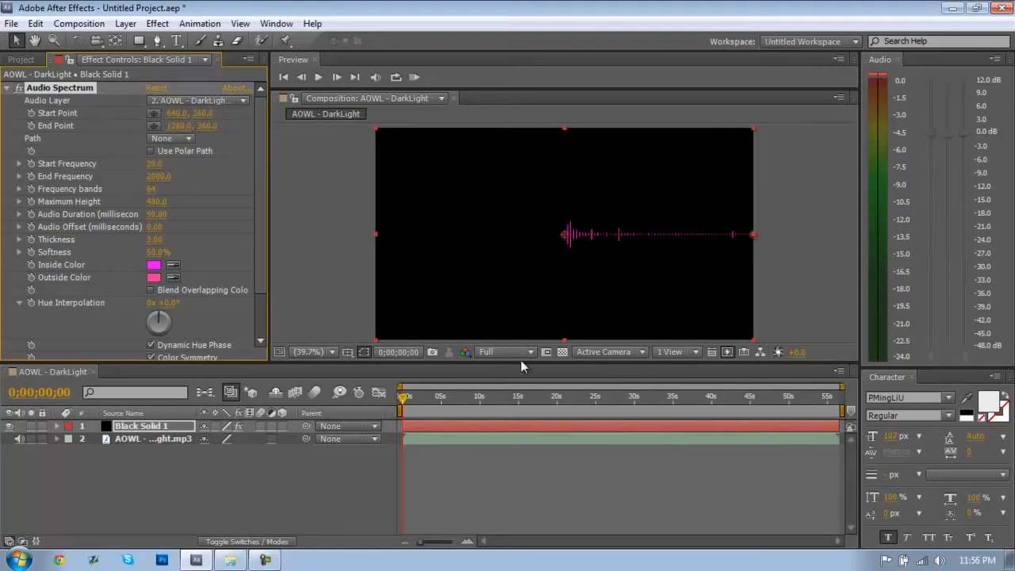
- Drop the Composition panel preview resolution from Full to Third
left_click(505, 352)
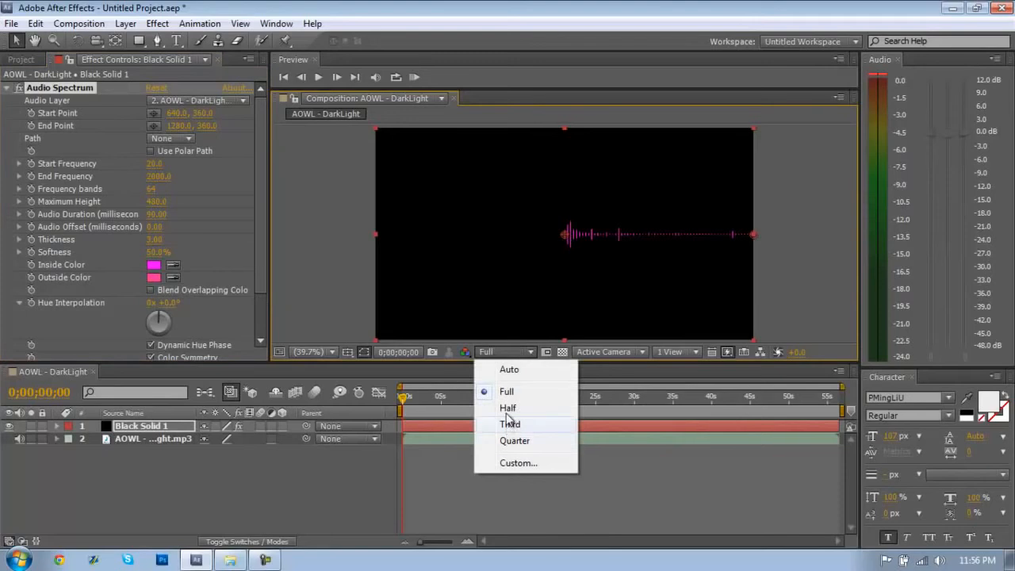
left_click(508, 425)
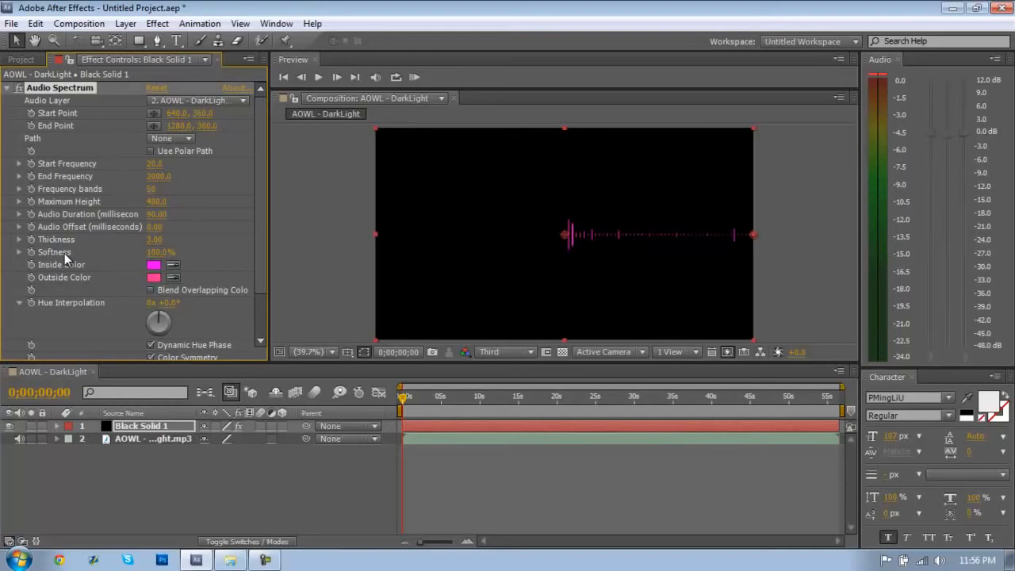
- Set the spectrum's inside colour to deep blue and outside colour to light blue
left_click(154, 263)
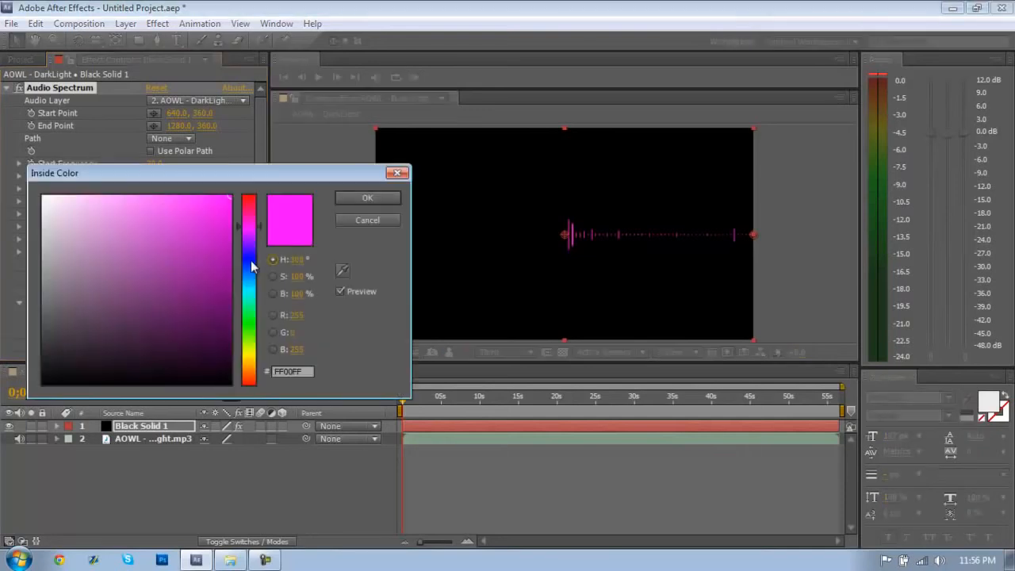
left_click(219, 230)
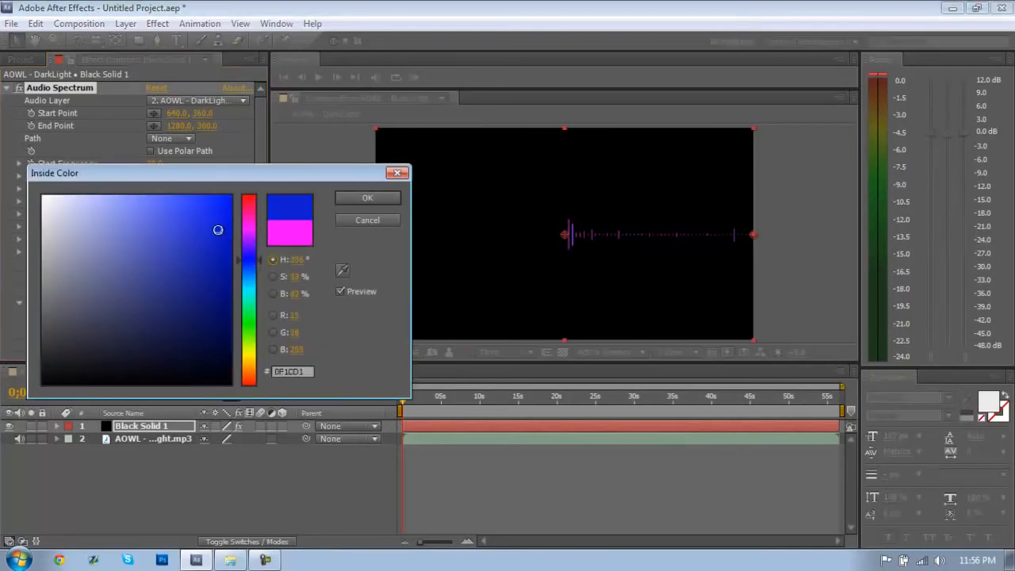
left_click(368, 197)
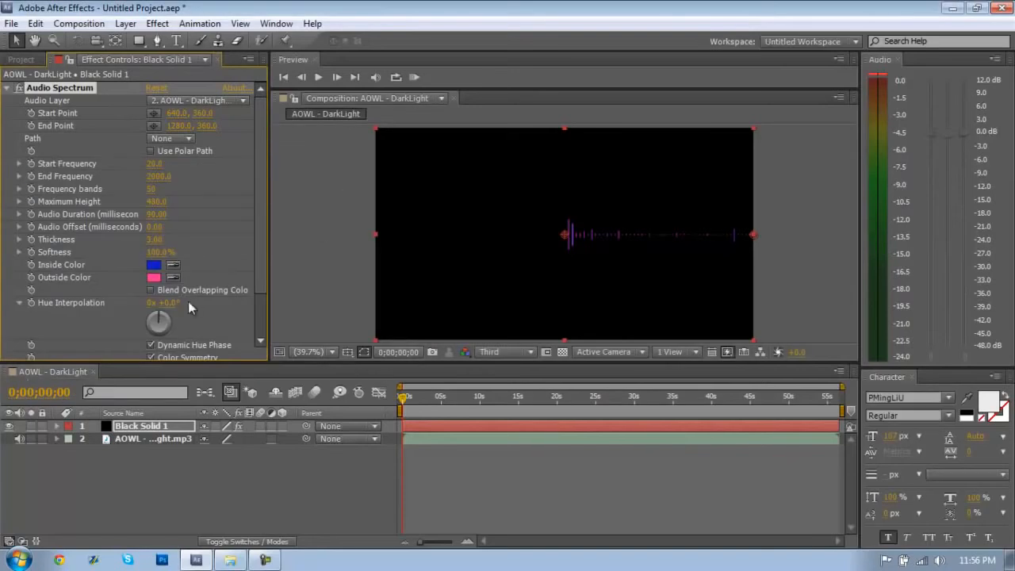
left_click(154, 276)
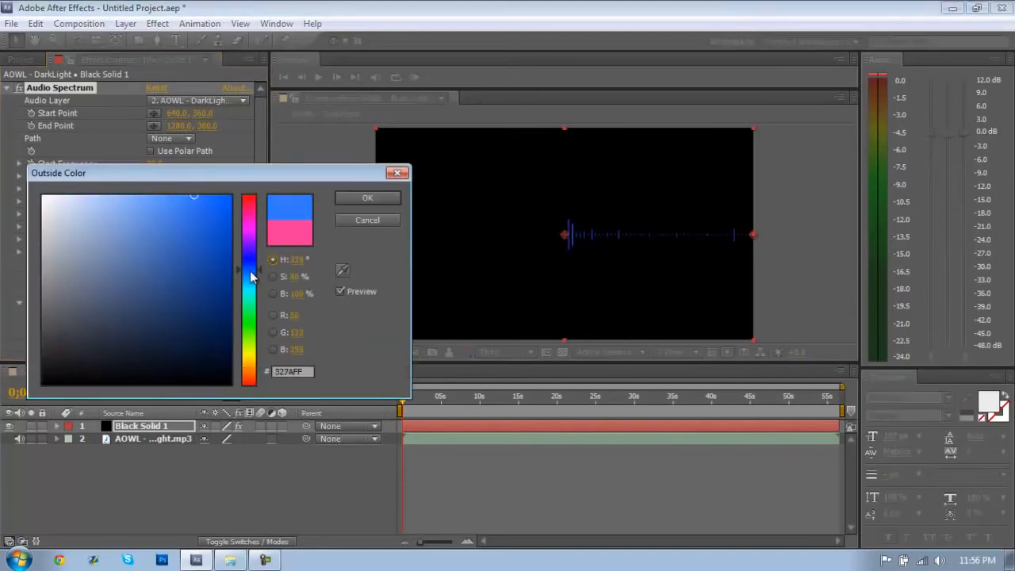
left_click(219, 210)
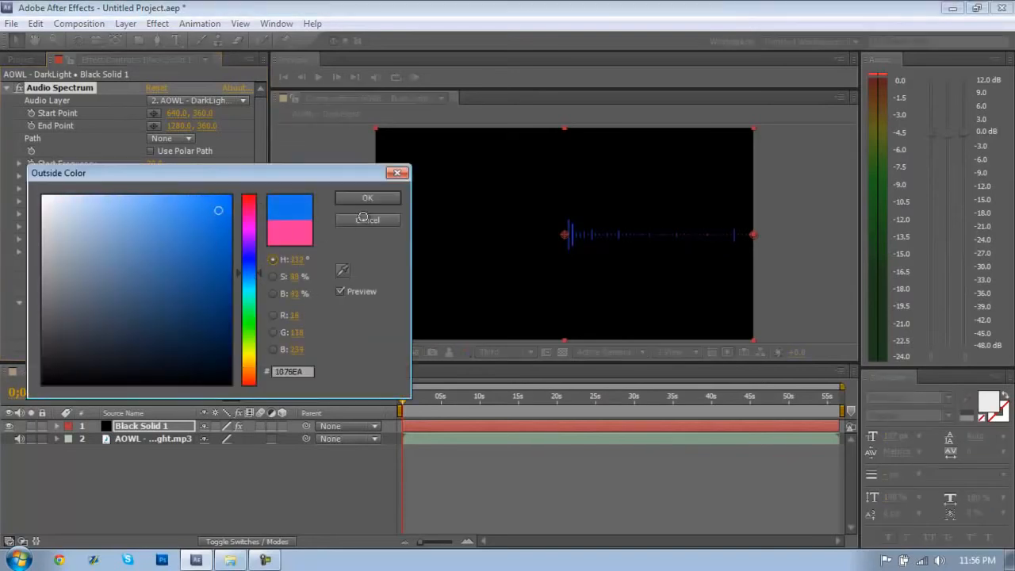
left_click(368, 196)
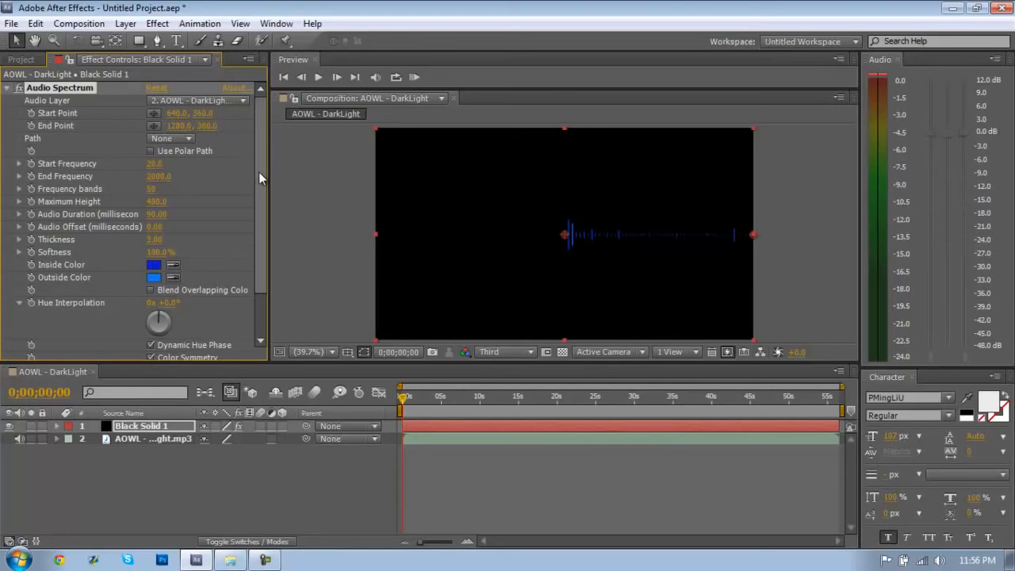
mouse_move(149, 439)
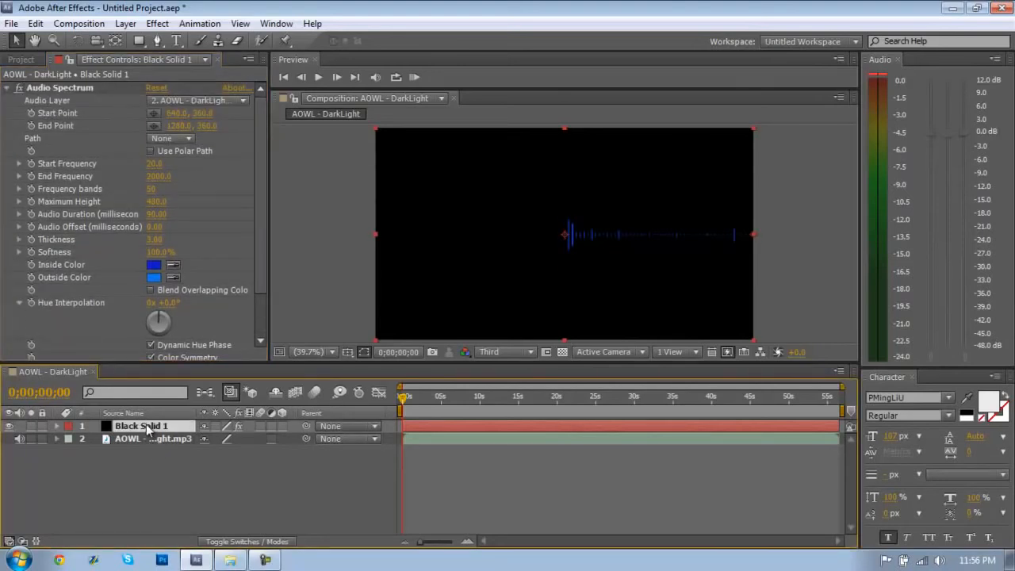
- Show the MP3 waveform, move the time to about 3 s, and select the spectrum solid for duplication
left_click(142, 438)
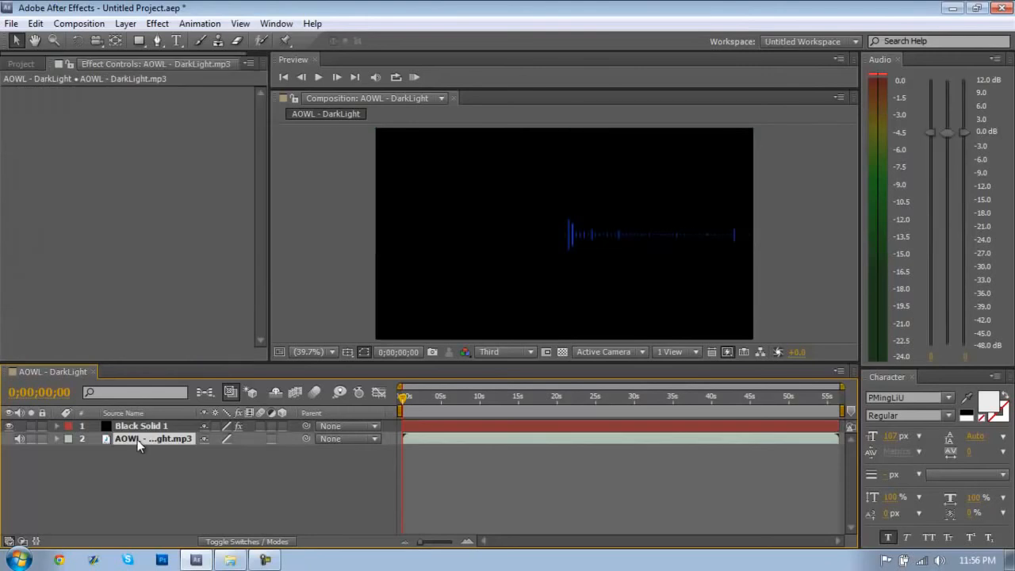
left_click(57, 438)
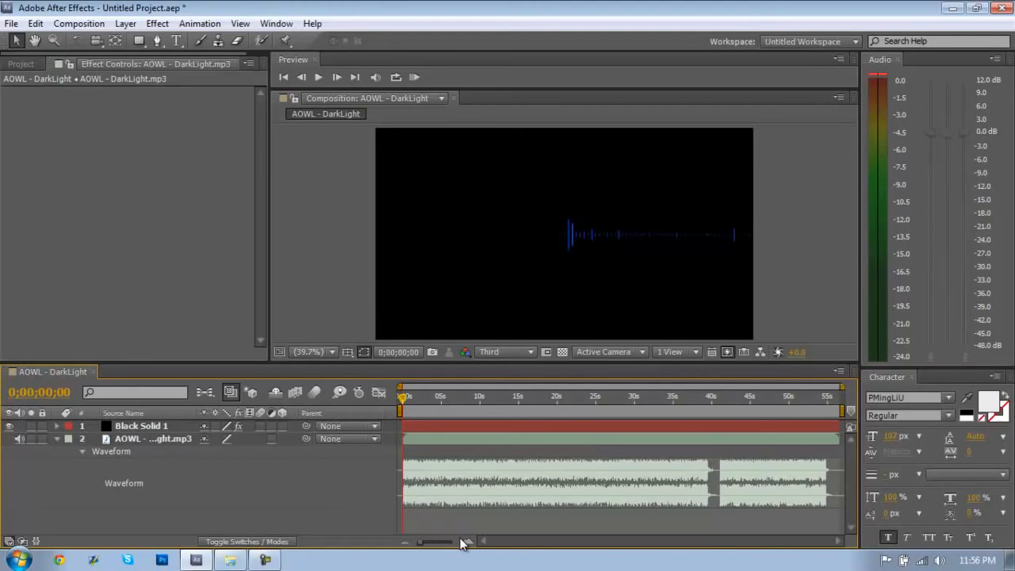
left_click(467, 542)
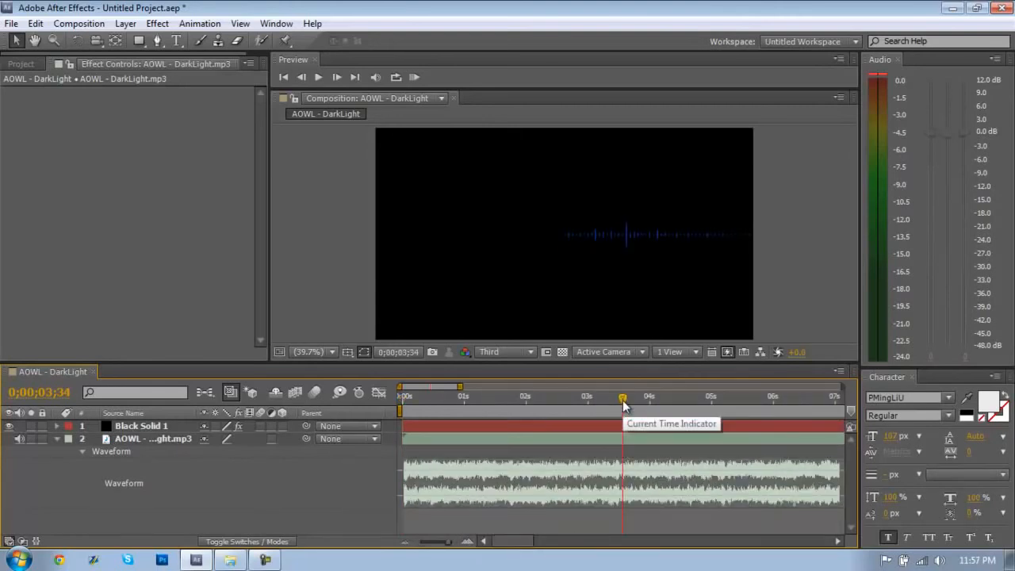
left_click_drag(622, 396, 617, 397)
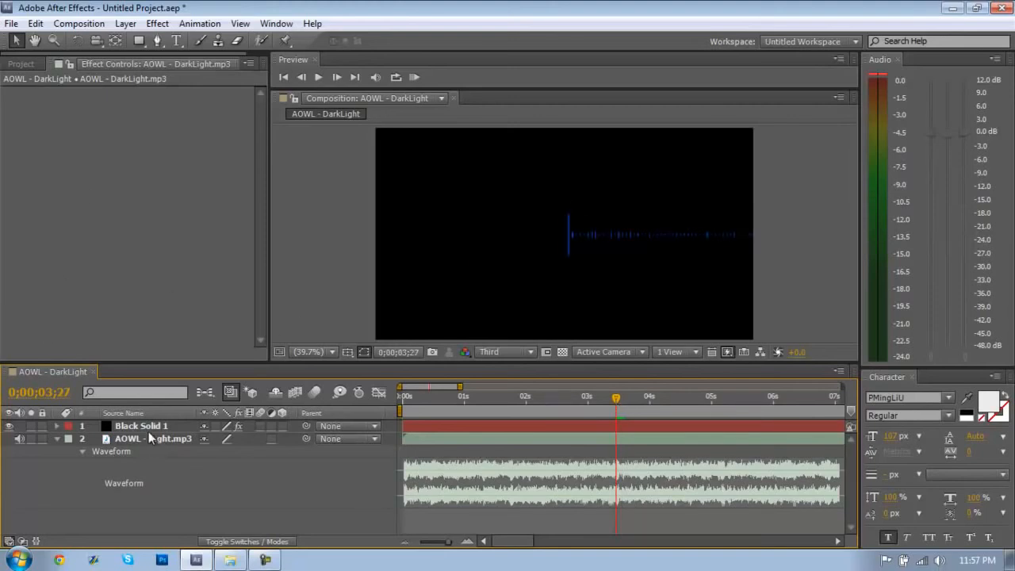
left_click(142, 425)
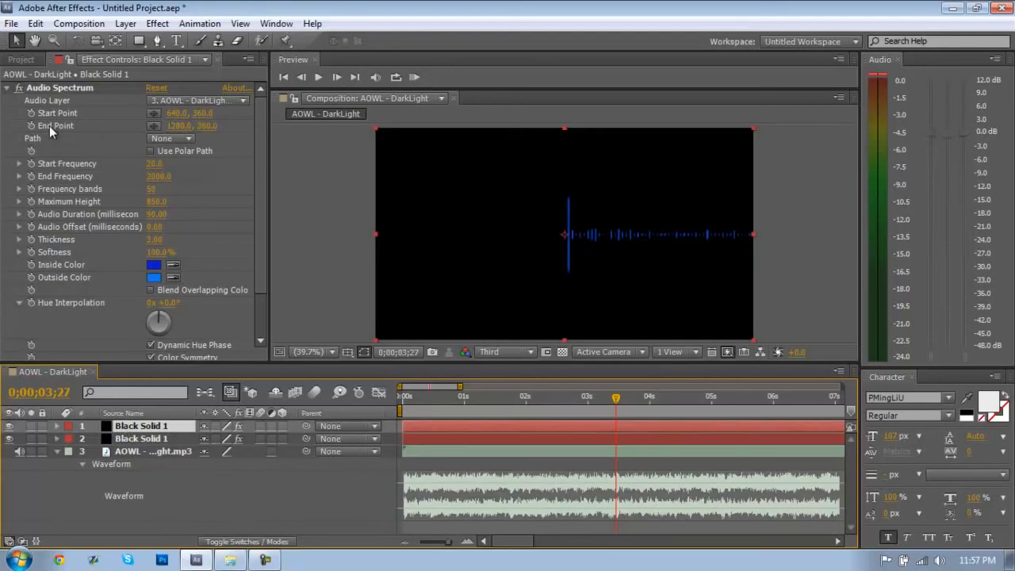
- Set the duplicate spectrum's End Point x to 0 so it extends to the left edge
double_click(181, 126)
type("0")
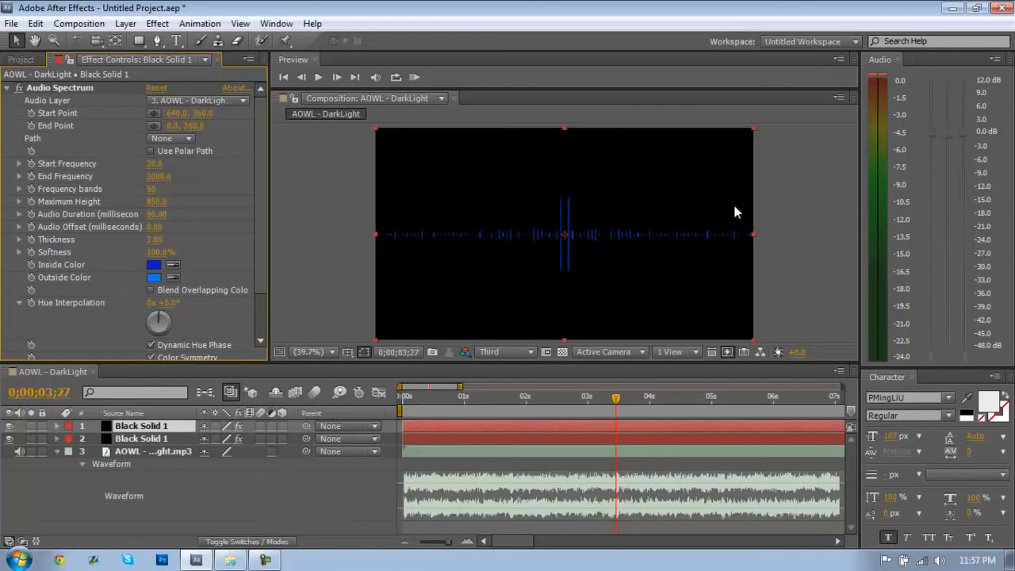
left_click(57, 450)
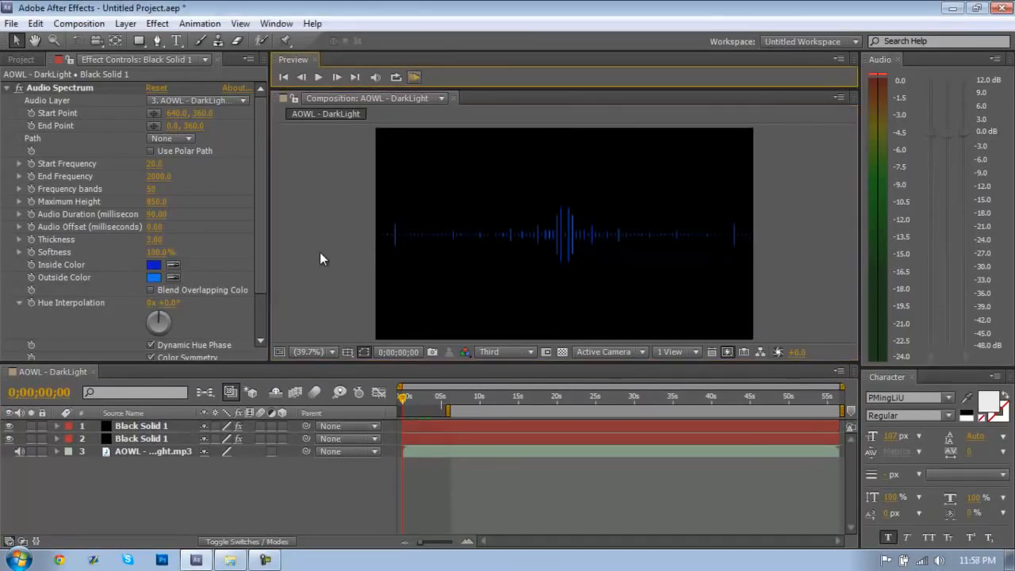
- RAM Preview the composition to watch the mirrored blue spectrum react to the music
left_click(317, 76)
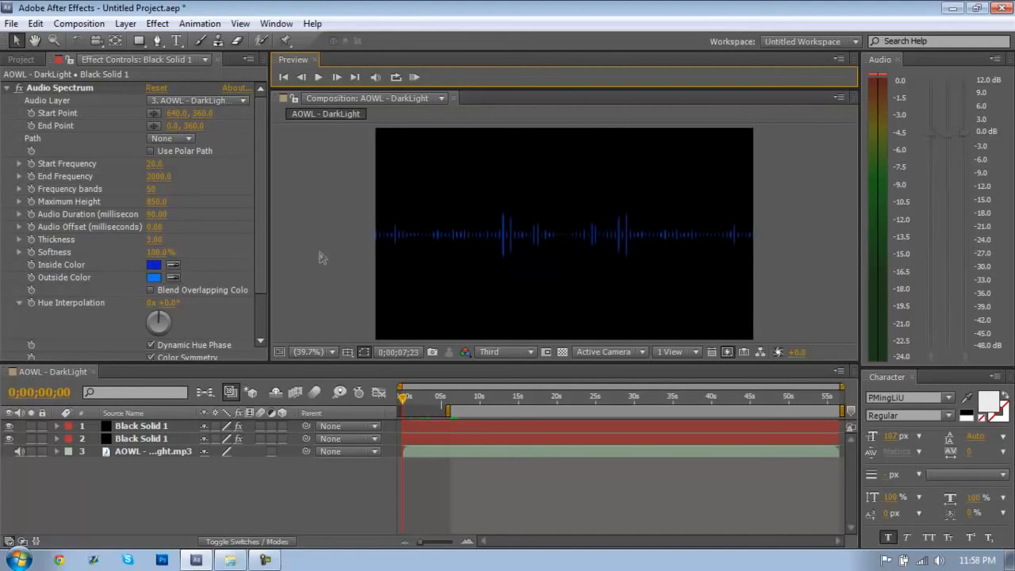